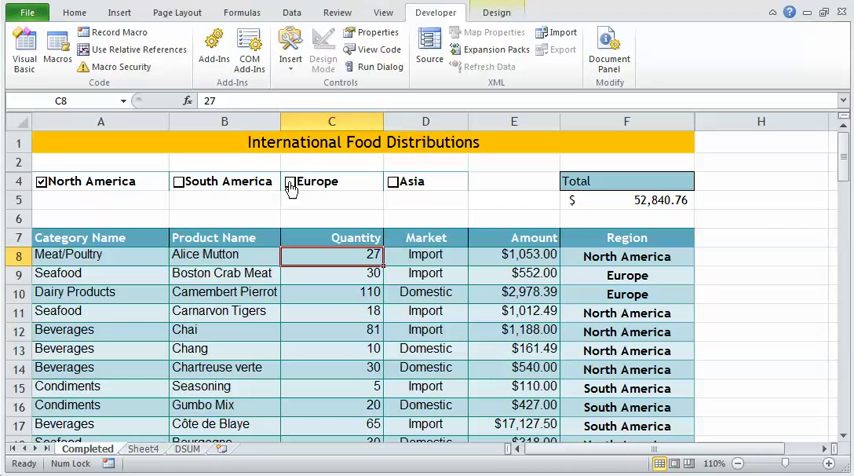
Toggle Asia on and off, then tick Europe and South America for a $99,139.64 Total
{"action": "left_click", "coordinate": [393, 181]}
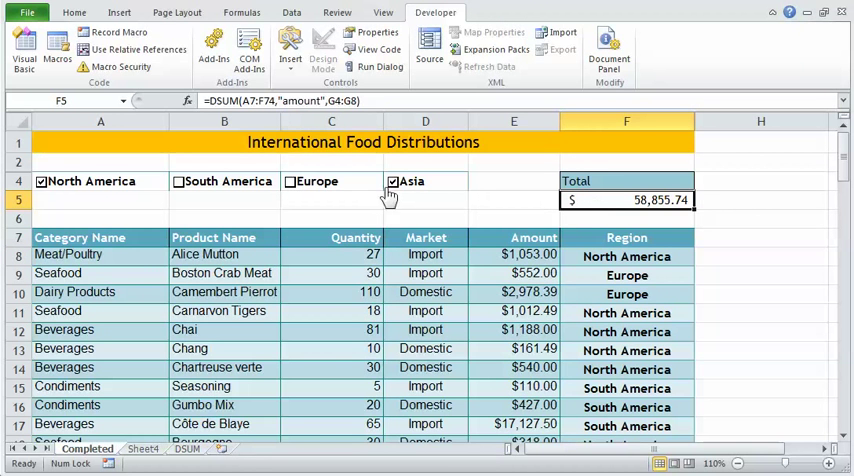
{"action": "left_click", "coordinate": [392, 181]}
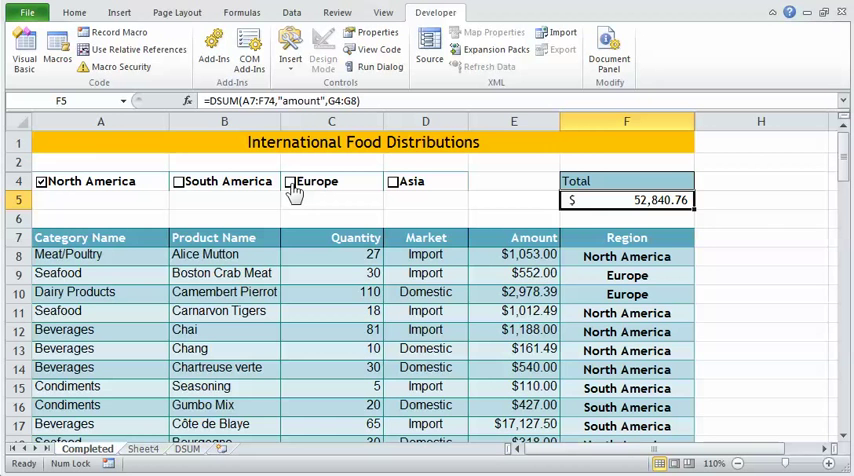
{"action": "left_click", "coordinate": [290, 181]}
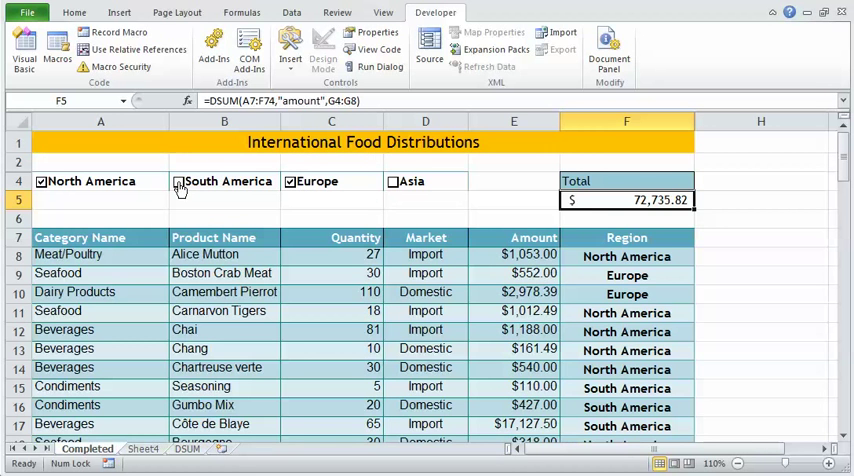
{"action": "left_click", "coordinate": [178, 181]}
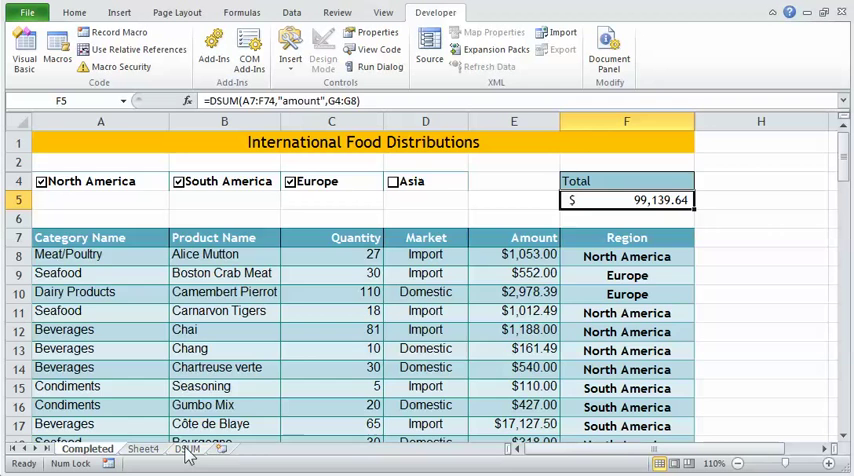
Switch to the DSUM practice sheet and show the Form Controls gallery
{"action": "left_click", "coordinate": [187, 448]}
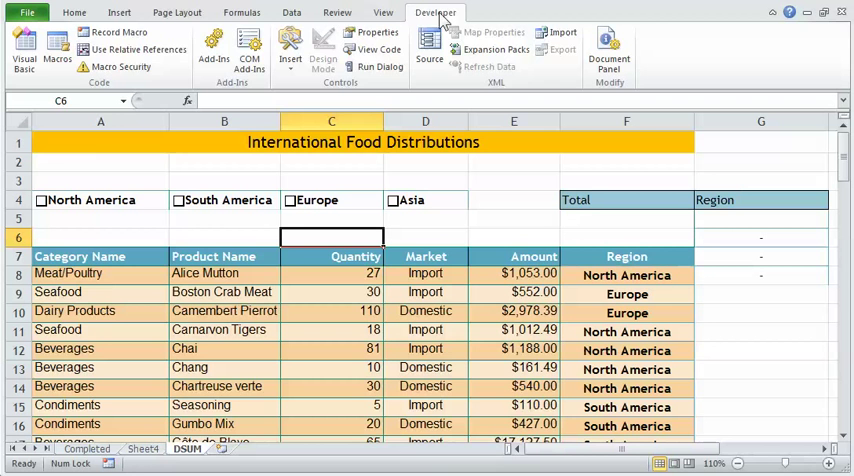
{"action": "left_click", "coordinate": [290, 45]}
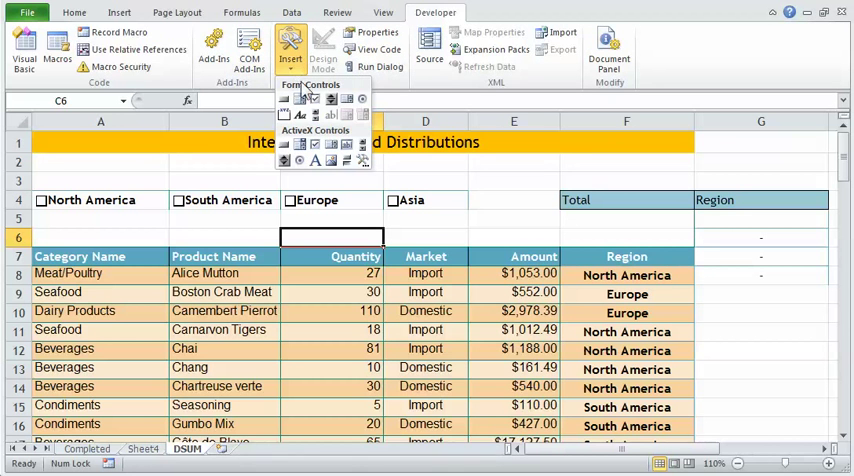
{"action": "mouse_move", "coordinate": [315, 100]}
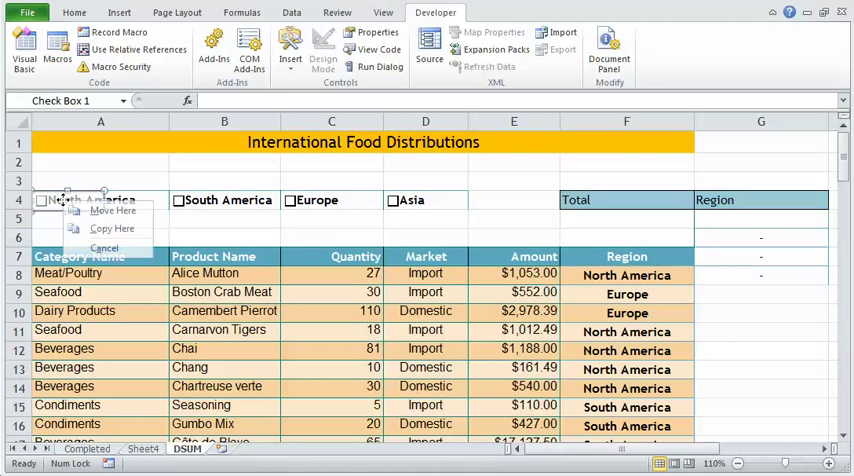
Set the North America checkbox's Format Control cell link to $A$3
{"action": "right_click", "coordinate": [63, 200]}
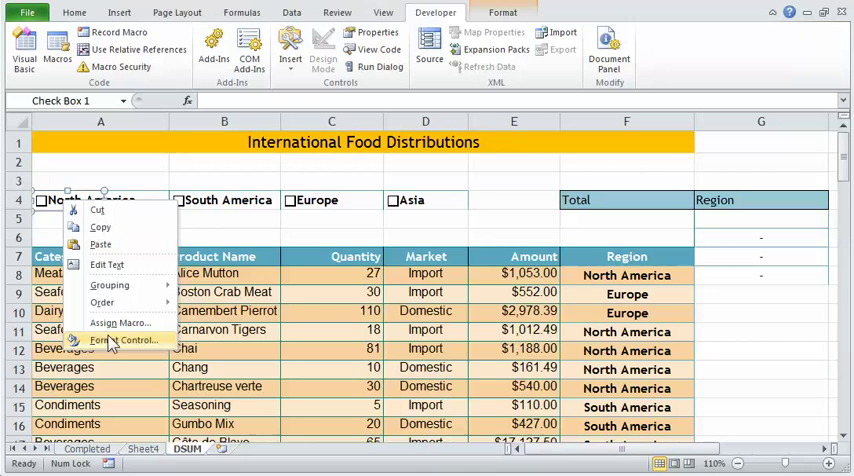
{"action": "left_click", "coordinate": [128, 340]}
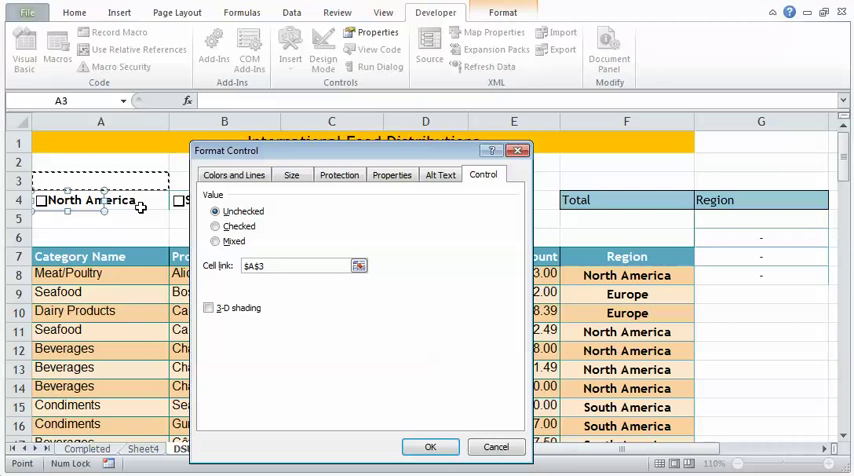
{"action": "left_click", "coordinate": [430, 447]}
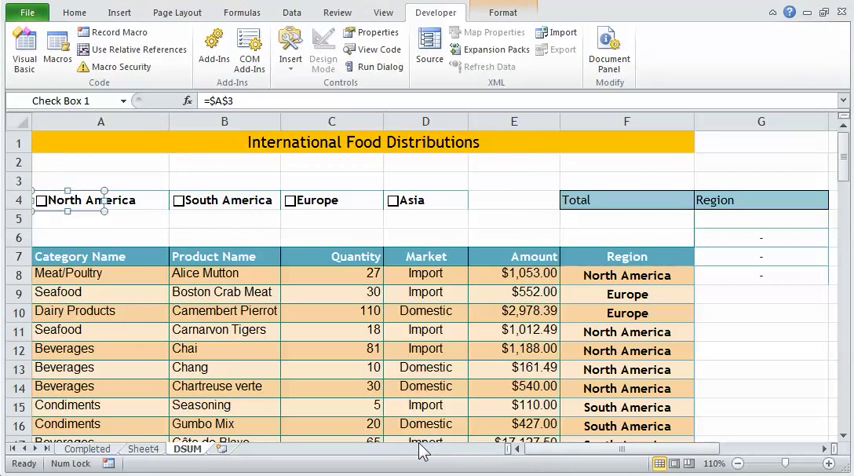
{"action": "left_click", "coordinate": [100, 236]}
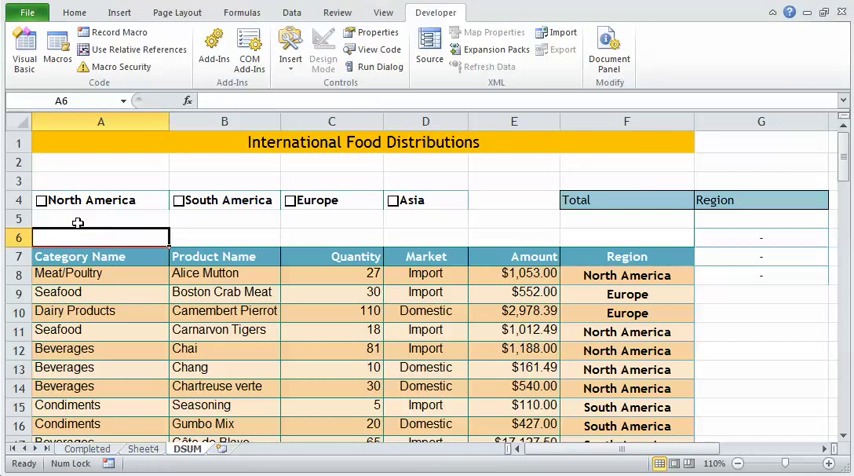
Tick then untick North America to see TRUE/FALSE in A3, then select G5
{"action": "left_click", "coordinate": [41, 200]}
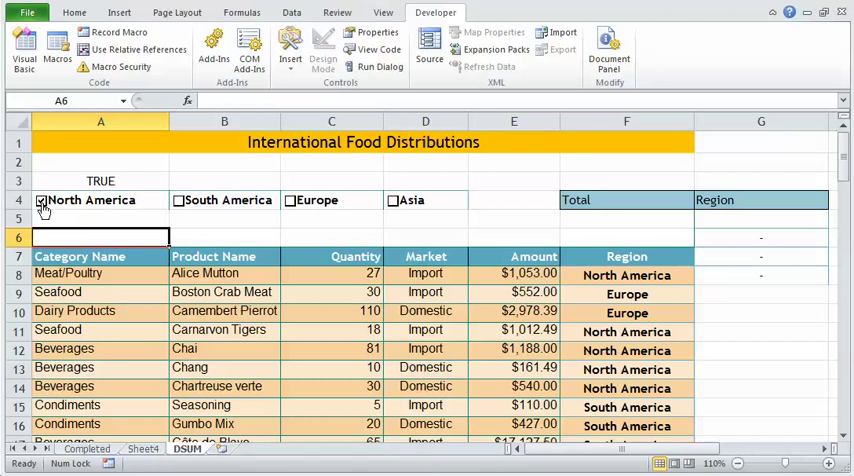
{"action": "left_click", "coordinate": [42, 200]}
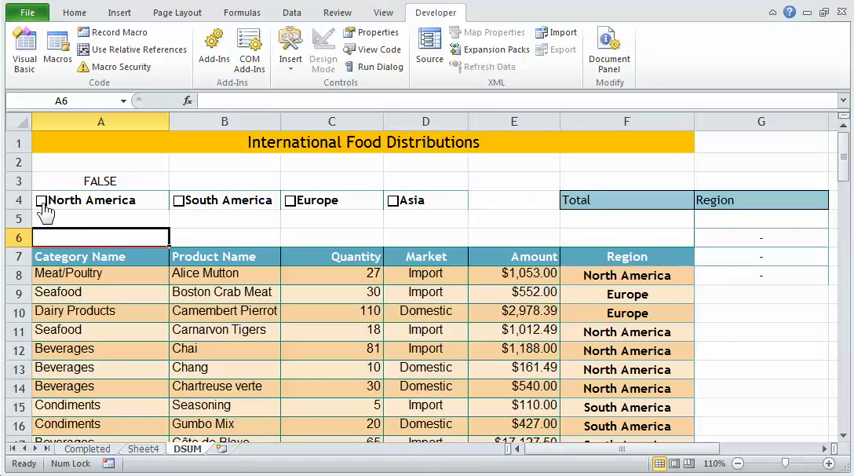
{"action": "left_click", "coordinate": [100, 218]}
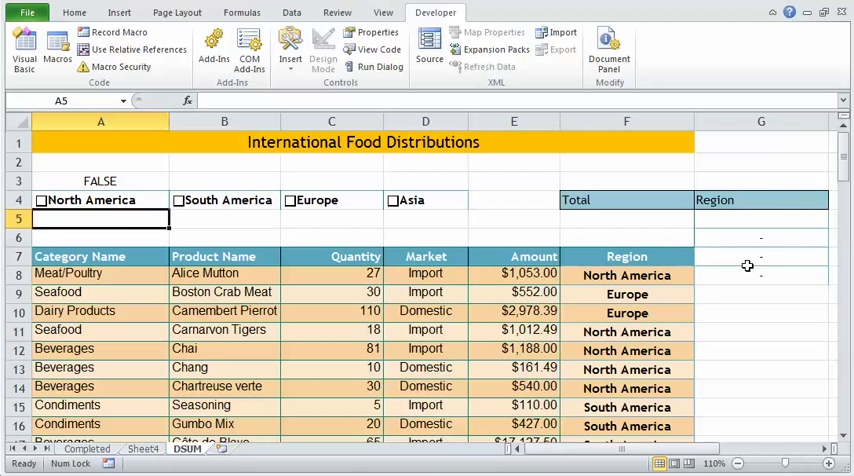
{"action": "left_click", "coordinate": [760, 218]}
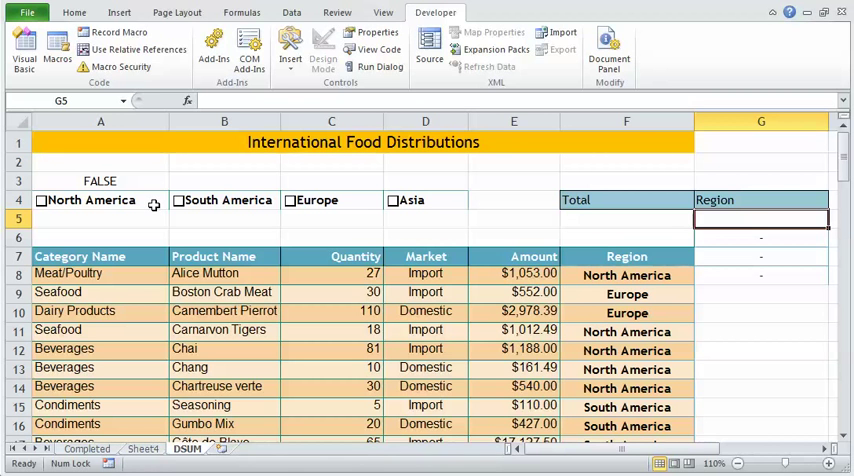
{"action": "mouse_move", "coordinate": [670, 150]}
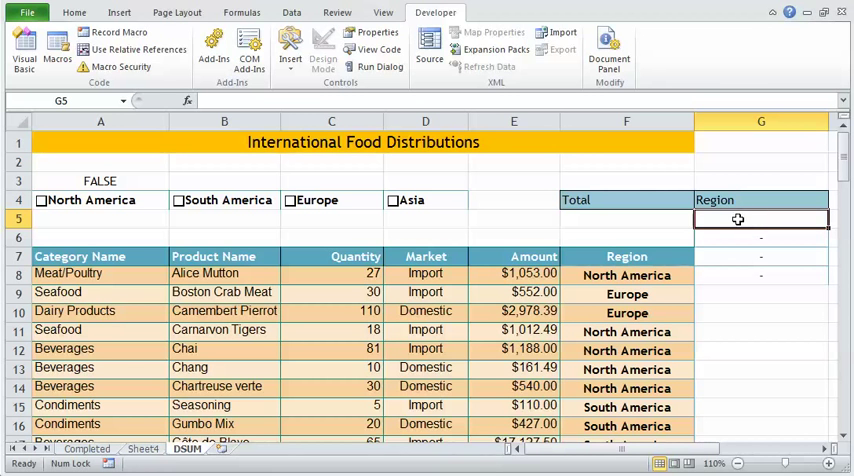
Enter =IF(A3,A4," - ") in G5 through the IF function arguments
{"action": "left_click", "coordinate": [242, 12]}
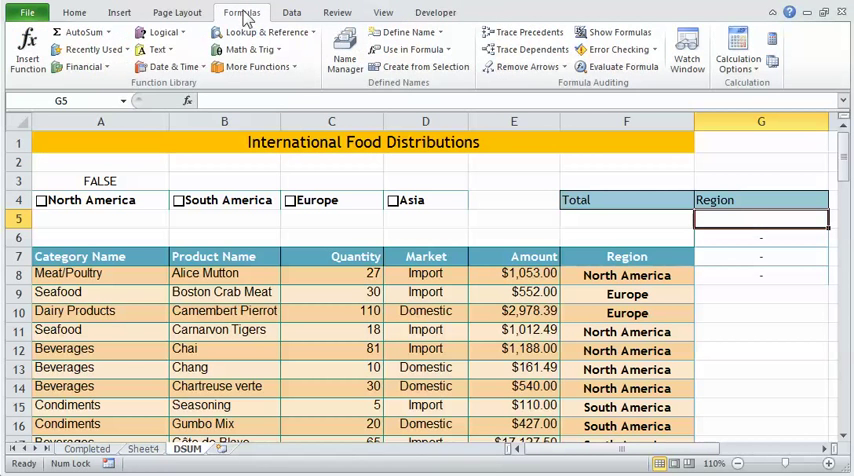
{"action": "left_click", "coordinate": [159, 32]}
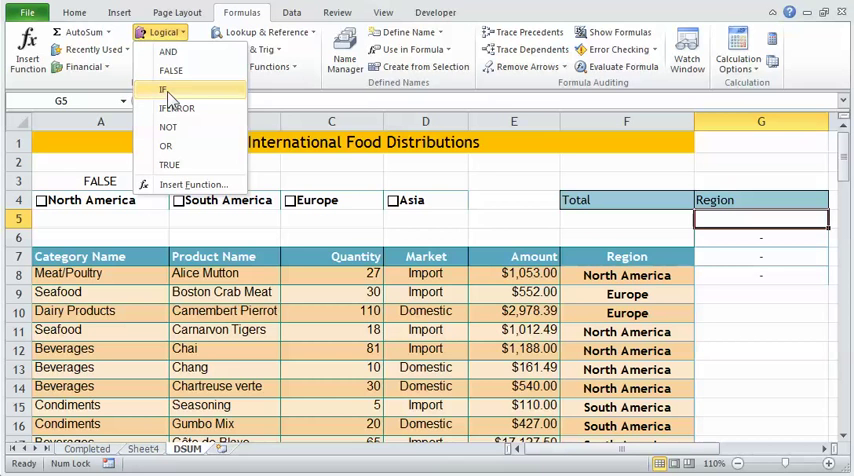
{"action": "left_click", "coordinate": [161, 89]}
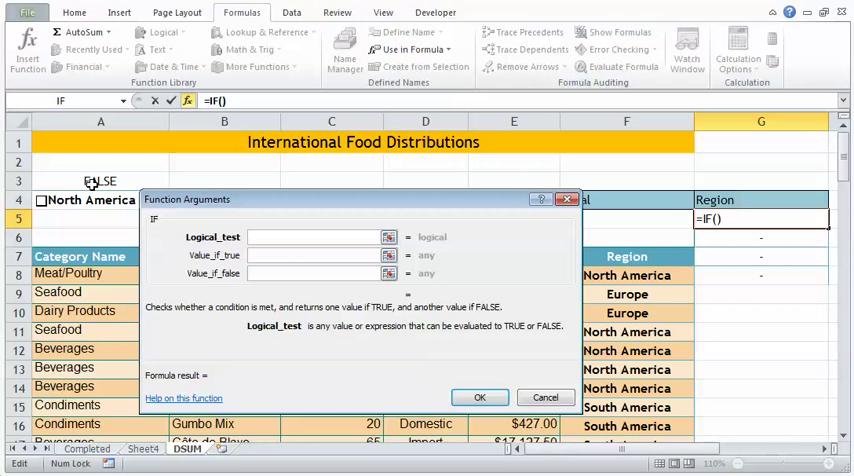
{"action": "left_click", "coordinate": [100, 181]}
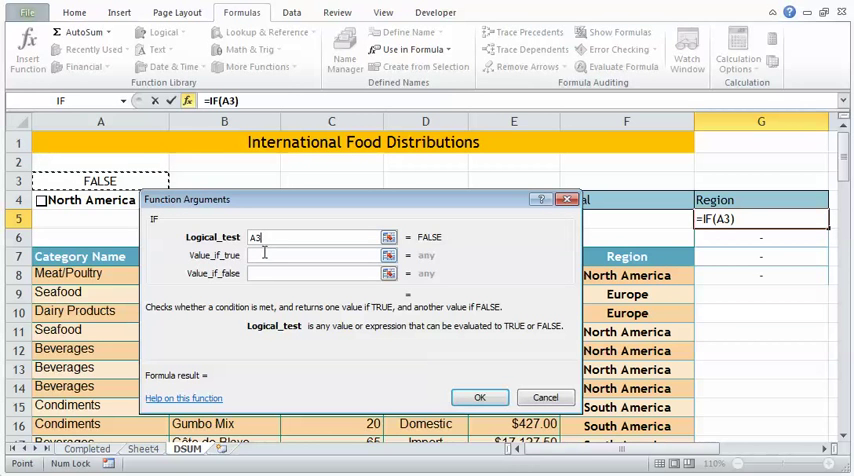
{"action": "left_click", "coordinate": [320, 255]}
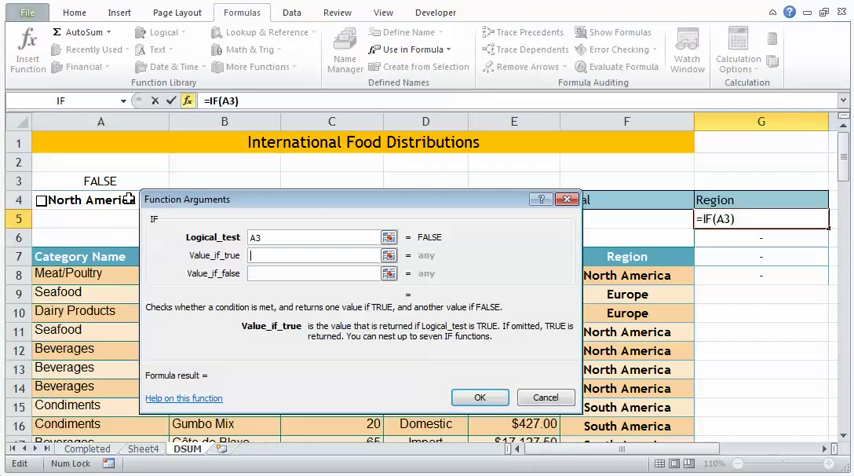
{"action": "type", "text": "A4"}
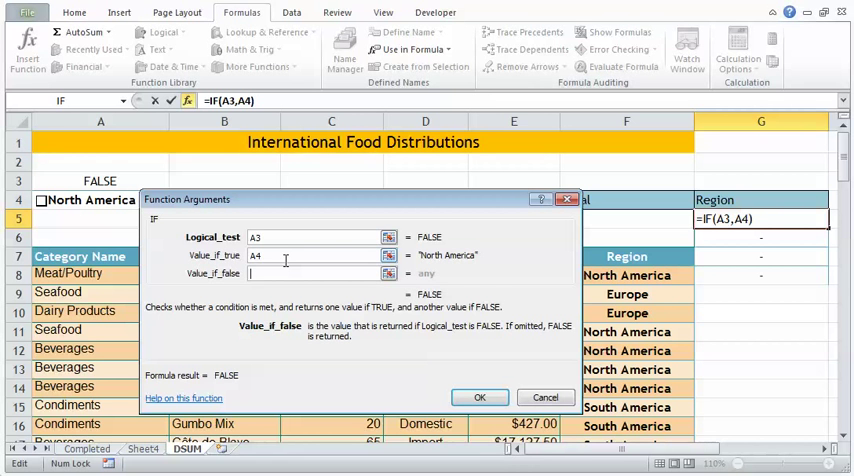
{"action": "type", "text": "\"\""}
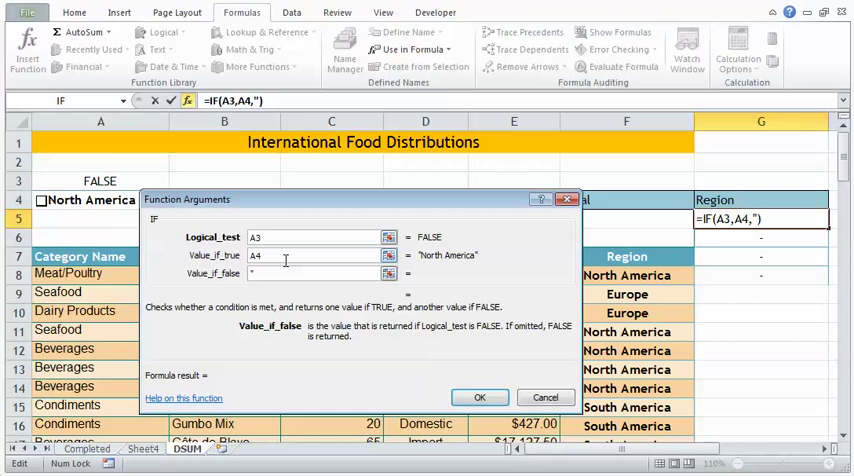
{"action": "type", "text": "-"}
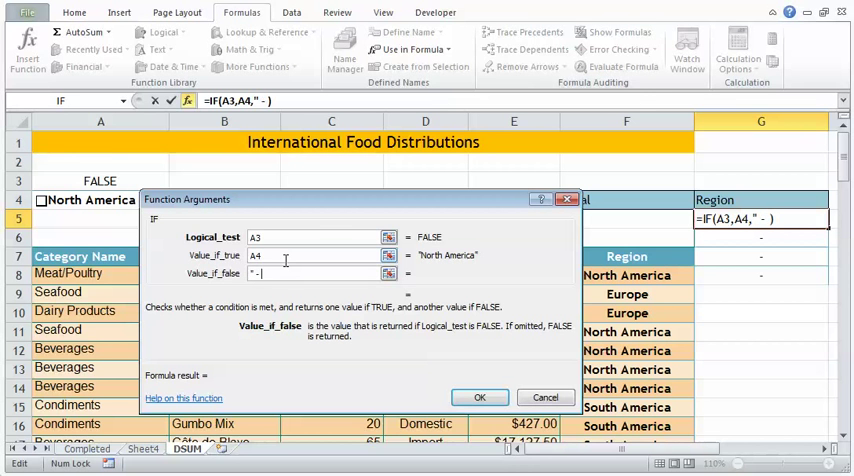
{"action": "type", "text": "\""}
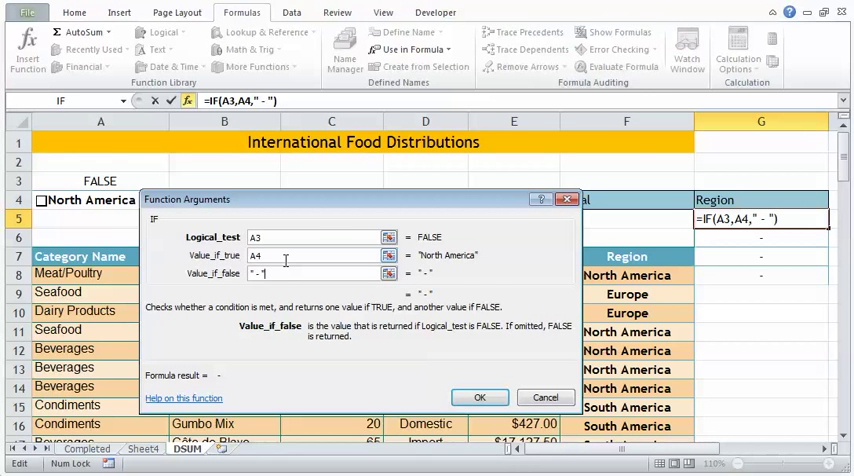
{"action": "left_click", "coordinate": [479, 397]}
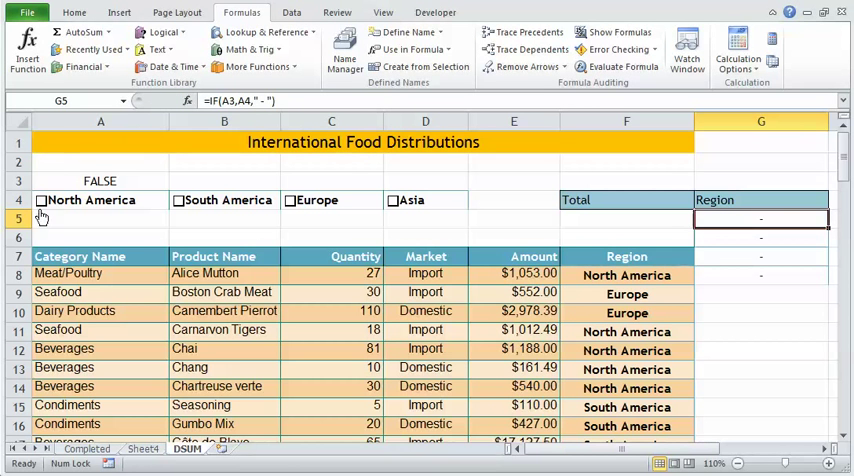
{"action": "left_click", "coordinate": [41, 200]}
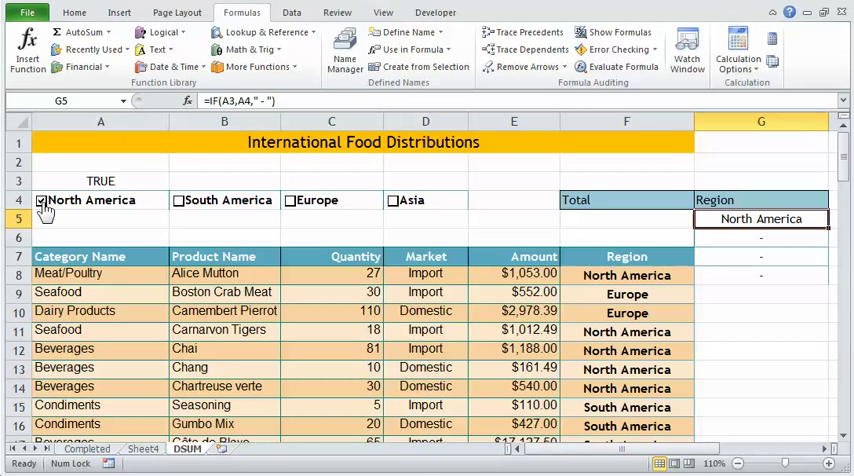
{"action": "left_click", "coordinate": [42, 200]}
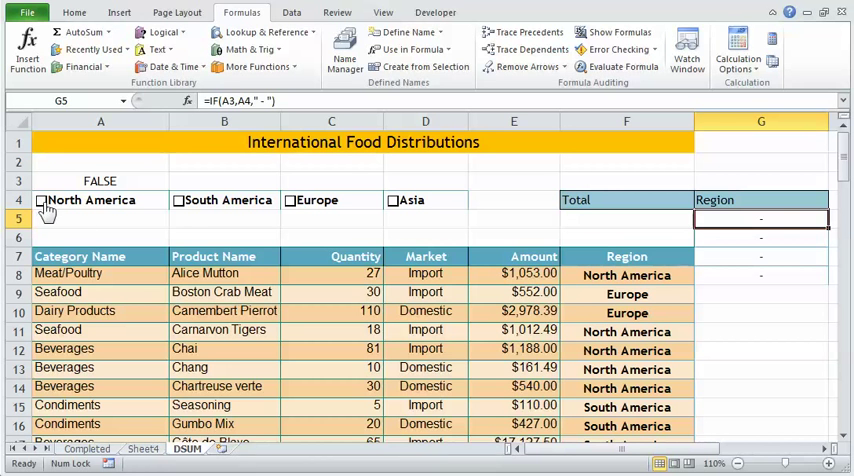
{"action": "mouse_move", "coordinate": [317, 219]}
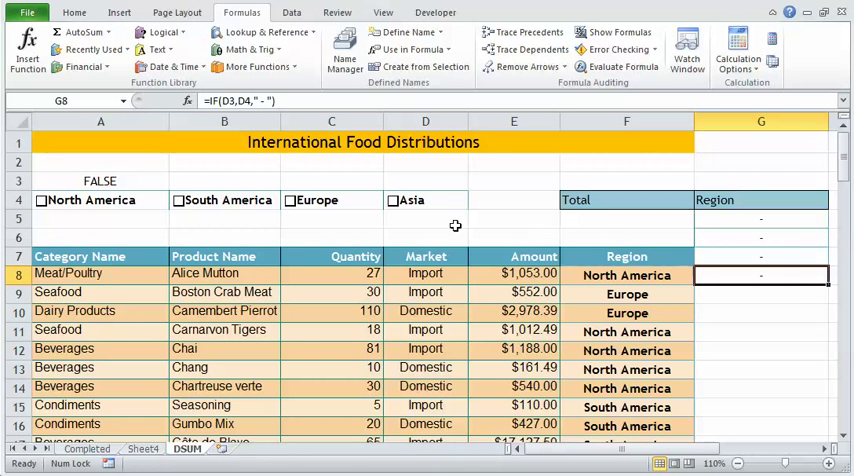
{"action": "left_click", "coordinate": [393, 200]}
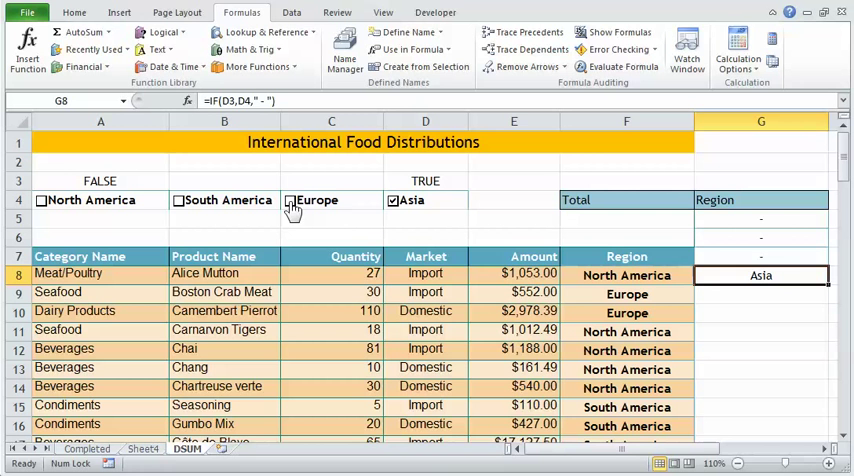
{"action": "left_click", "coordinate": [290, 201]}
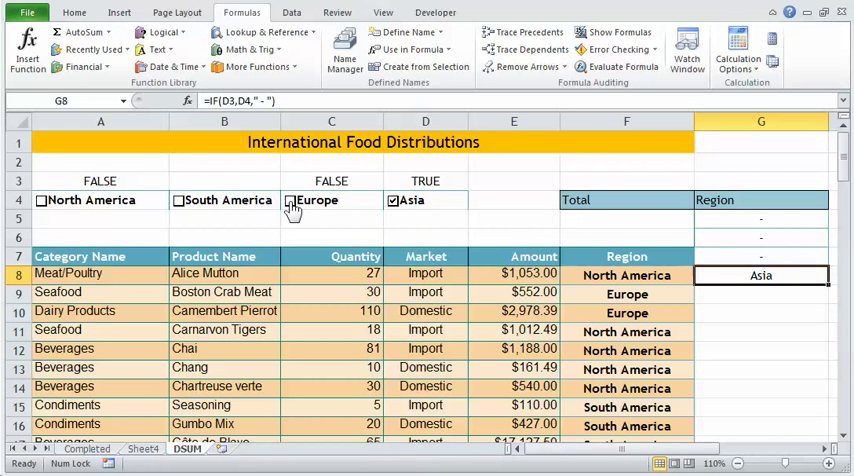
{"action": "left_click", "coordinate": [291, 200]}
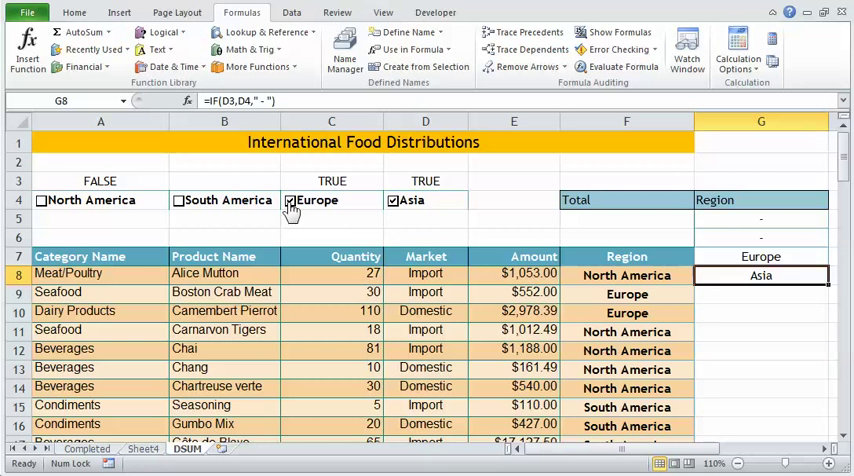
{"action": "left_click", "coordinate": [290, 200]}
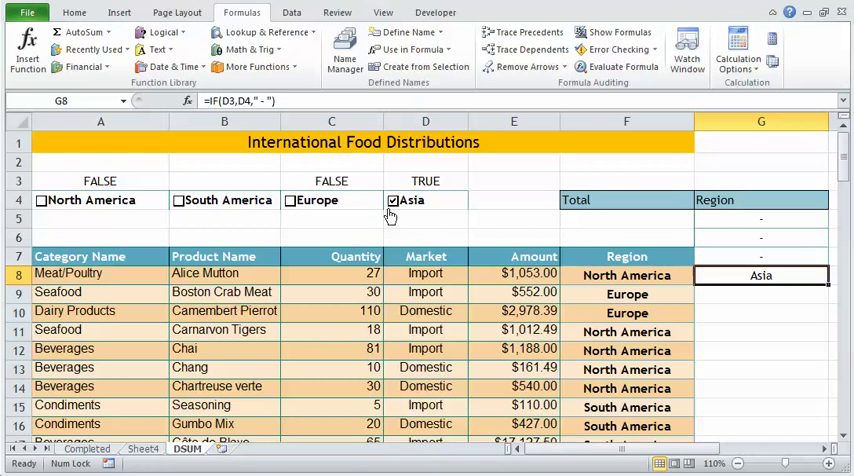
{"action": "left_click", "coordinate": [392, 200]}
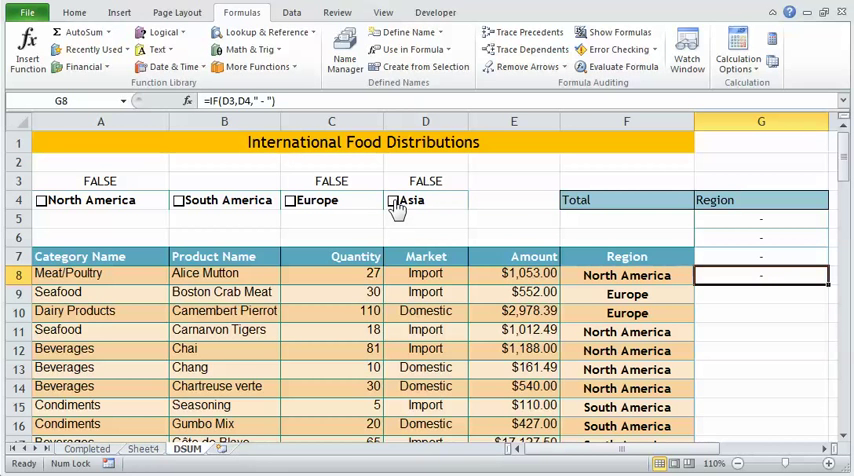
{"action": "left_click", "coordinate": [393, 200]}
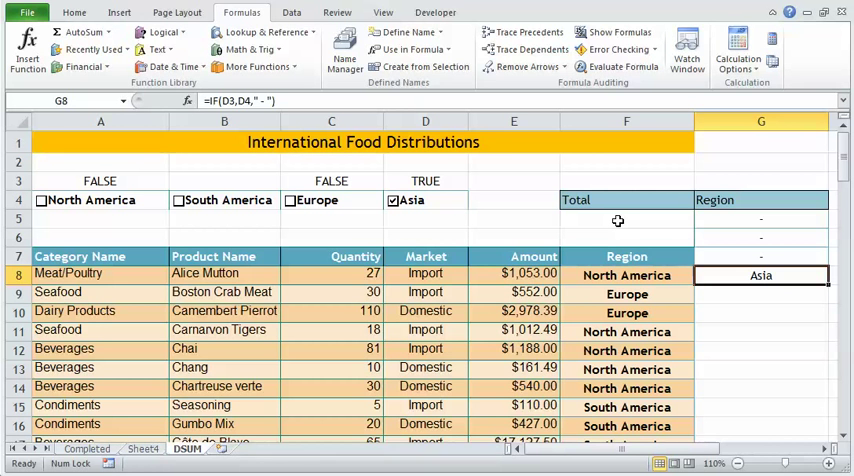
{"action": "left_click", "coordinate": [626, 218]}
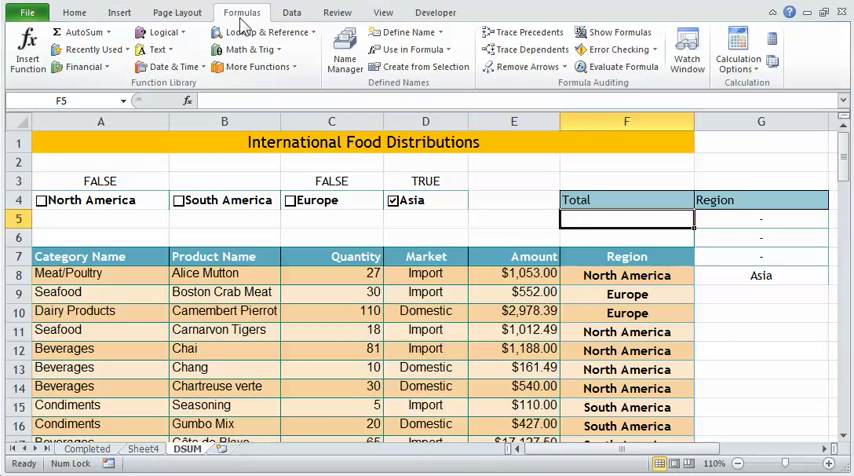
{"action": "mouse_move", "coordinate": [27, 52]}
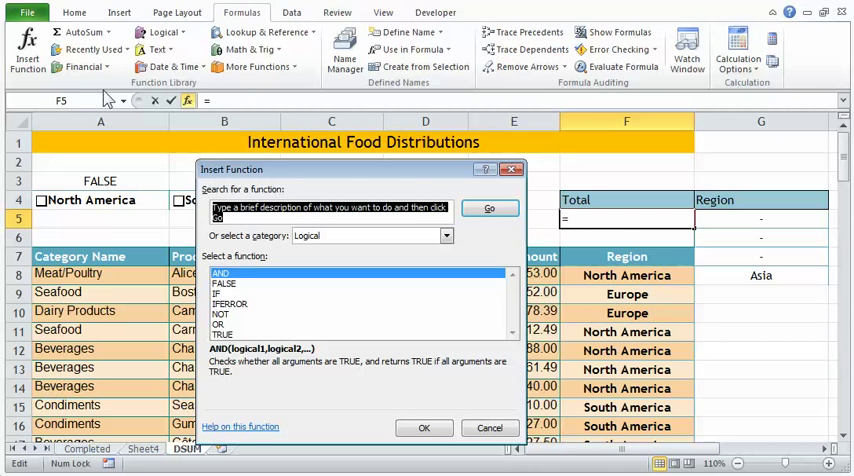
Search Insert Function for 'dsum' and choose DSUM for cell F5
{"action": "type", "text": "dsum"}
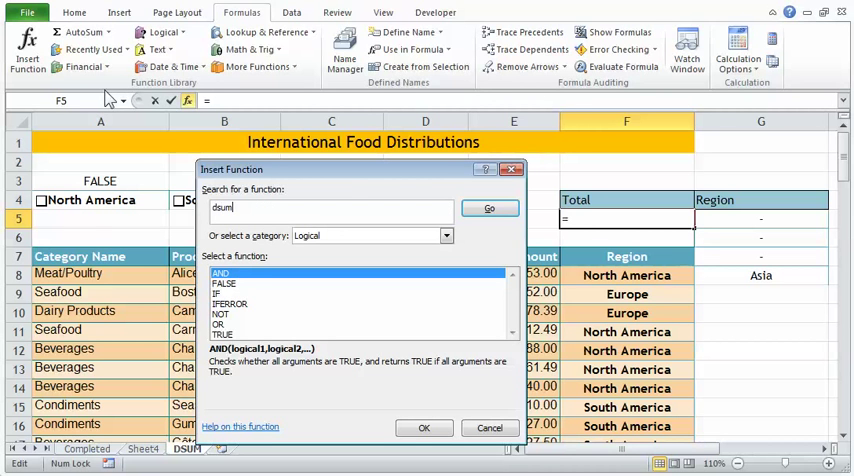
{"action": "left_click", "coordinate": [489, 208]}
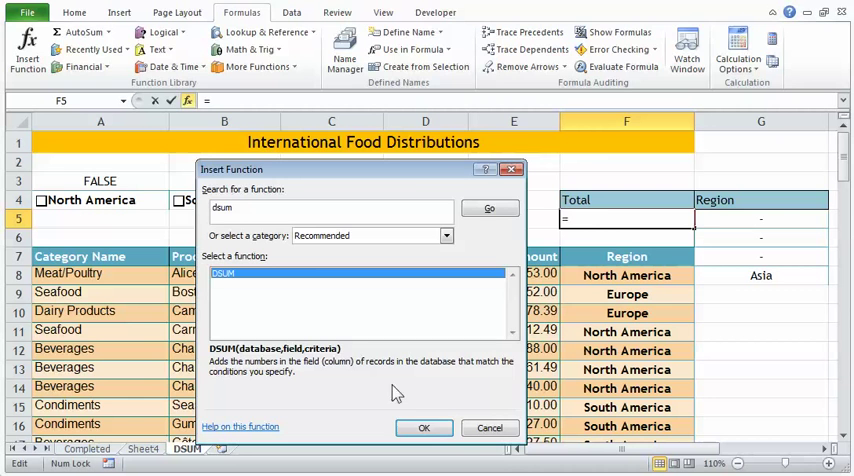
{"action": "left_click", "coordinate": [423, 427]}
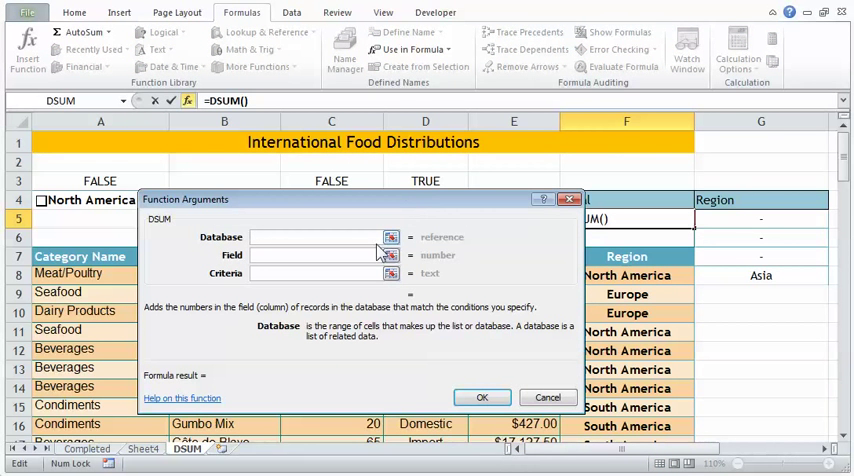
{"action": "mouse_move", "coordinate": [127, 245]}
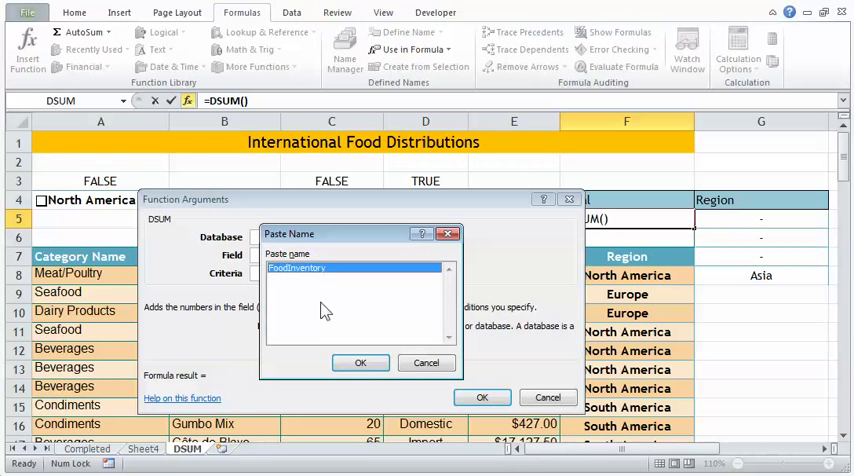
Fill DSUM with database FoodInventory, field "amount" and criteria G4:G8
{"action": "left_click", "coordinate": [360, 362]}
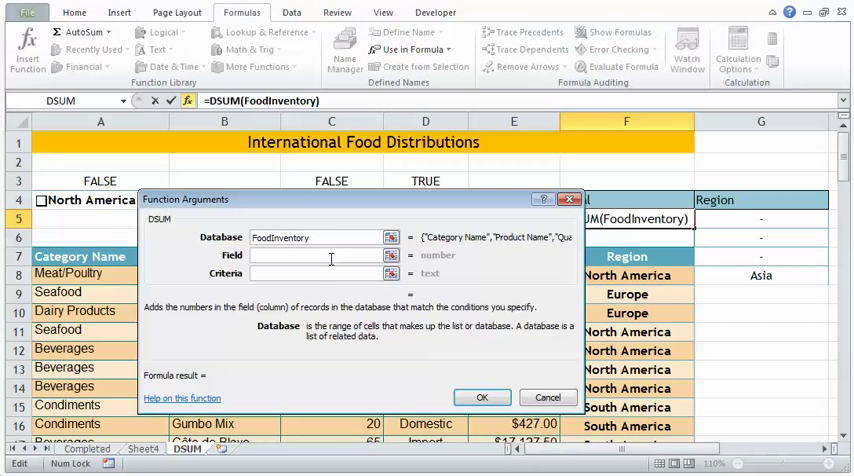
{"action": "left_click", "coordinate": [315, 255]}
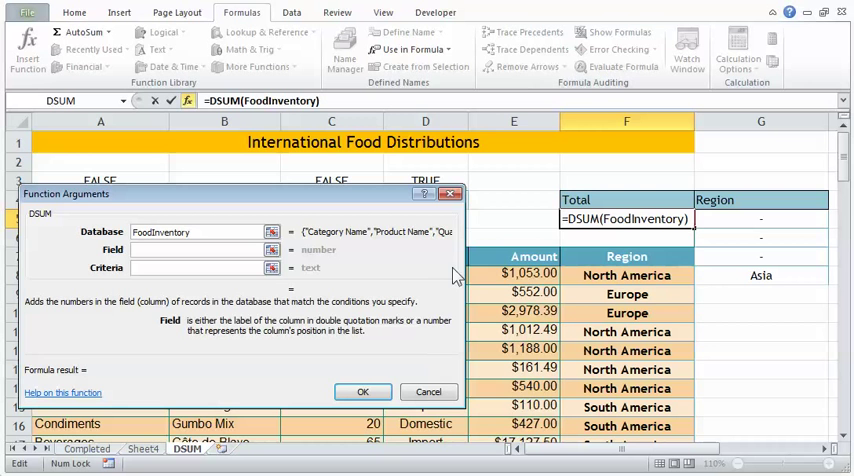
{"action": "left_click", "coordinate": [195, 249]}
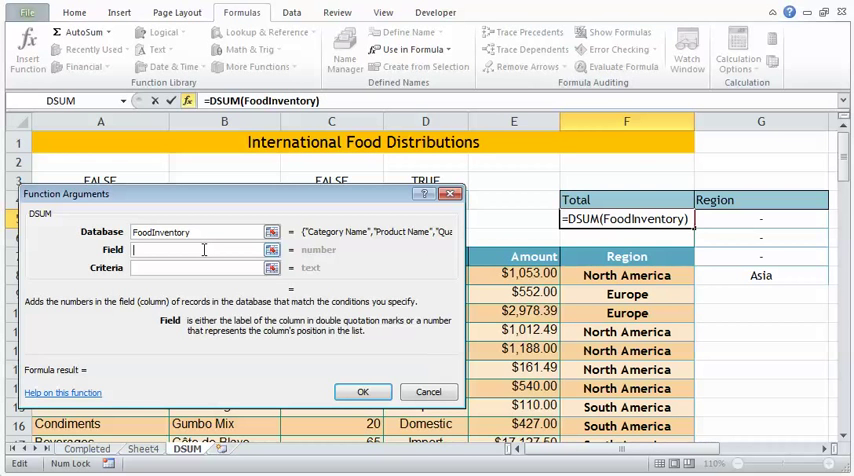
{"action": "type", "text": "\"amou"}
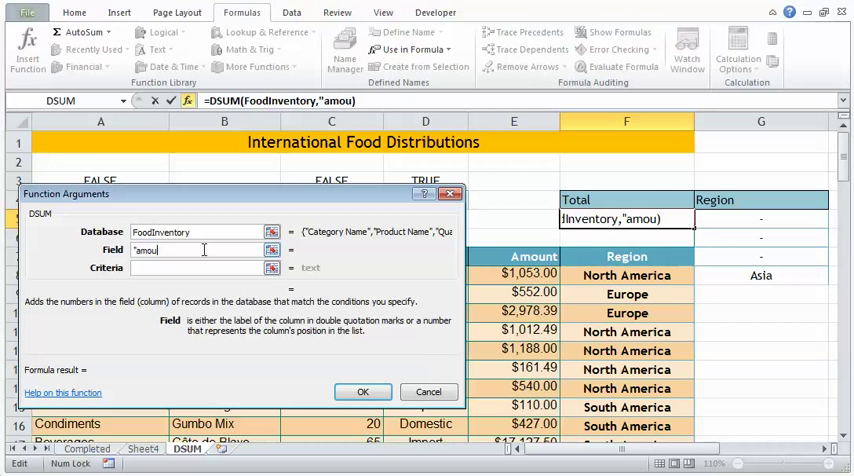
{"action": "type", "text": "nt"}
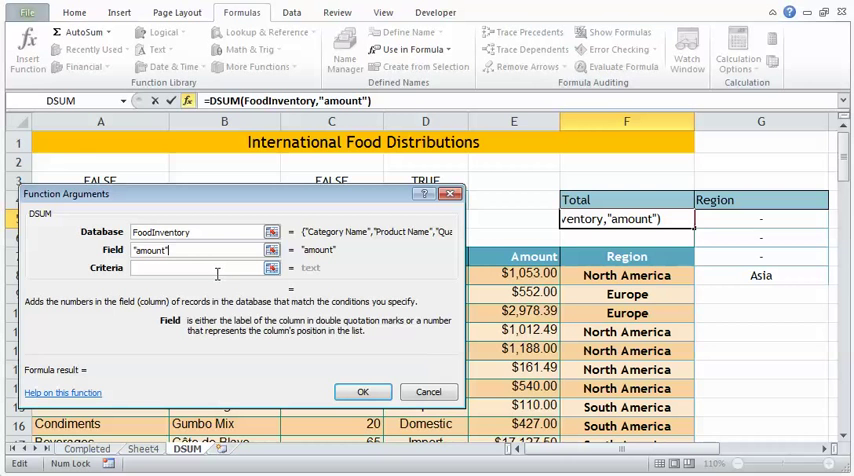
{"action": "left_click", "coordinate": [195, 267]}
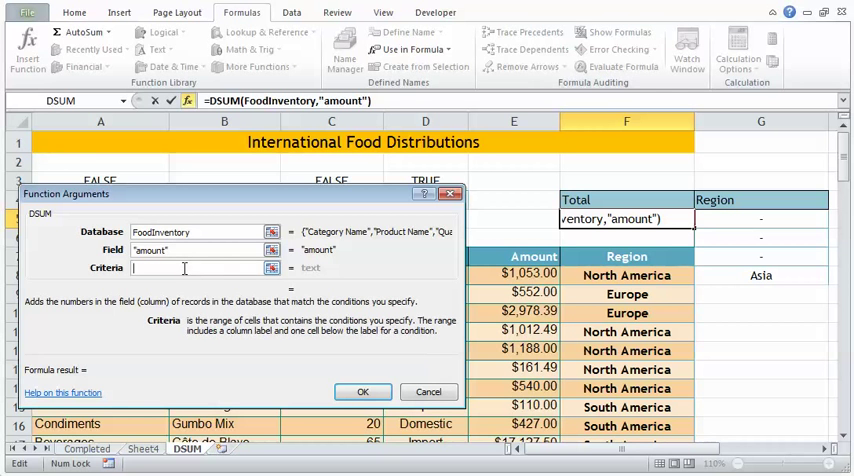
{"action": "mouse_move", "coordinate": [688, 219]}
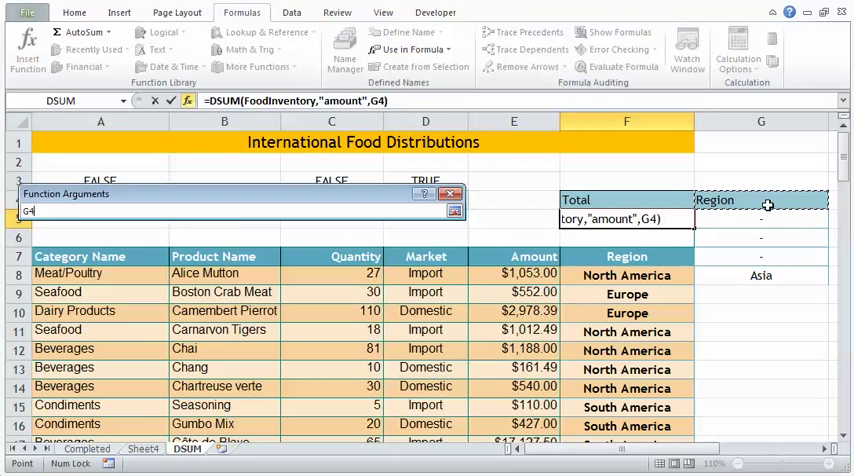
{"action": "left_click_drag", "start_coordinate": [761, 199], "coordinate": [761, 275]}
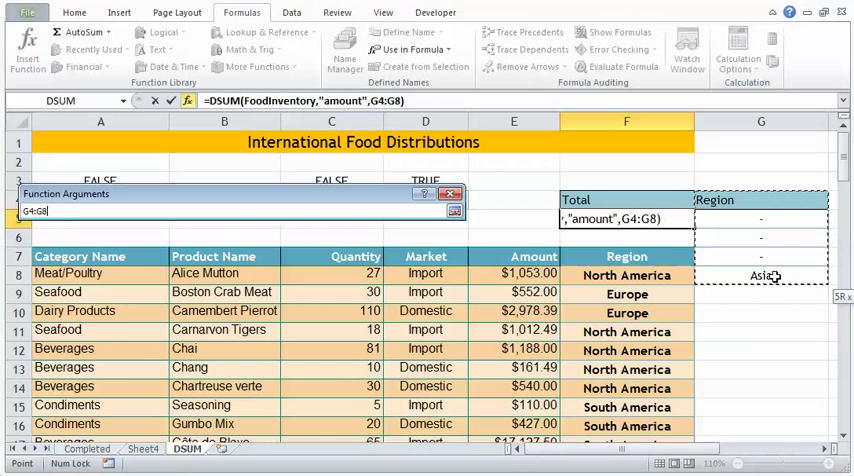
{"action": "left_click", "coordinate": [454, 211]}
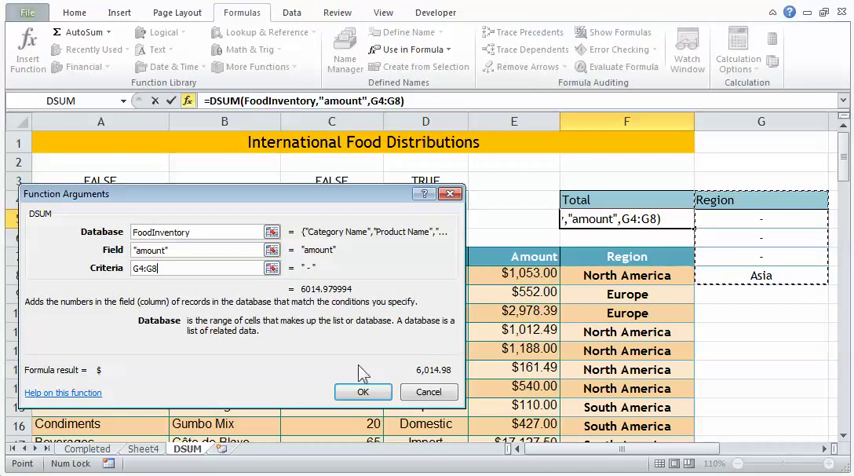
{"action": "mouse_move", "coordinate": [519, 244]}
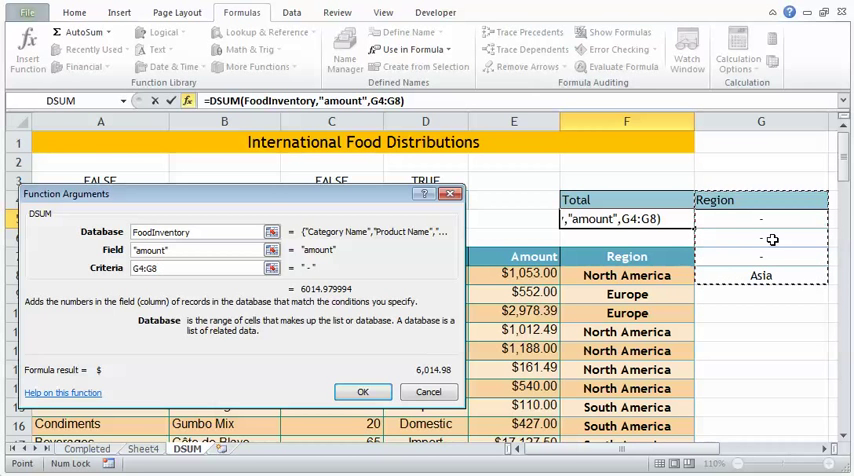
{"action": "mouse_move", "coordinate": [363, 391]}
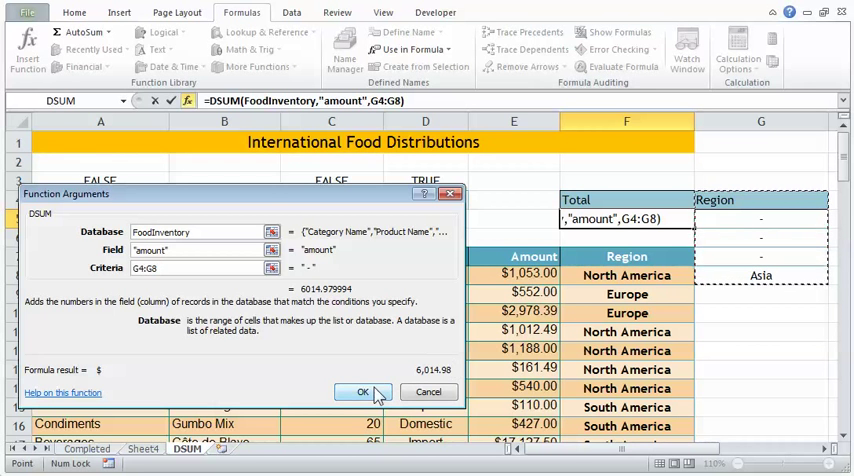
{"action": "left_click", "coordinate": [362, 391]}
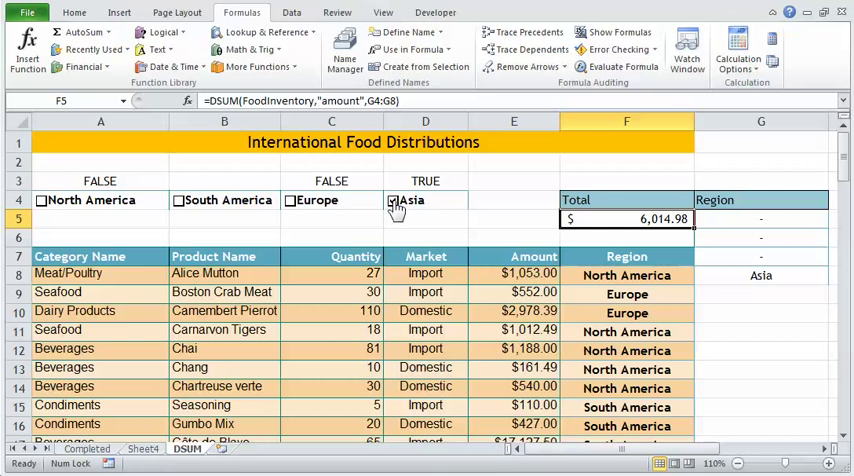
Untick Asia, then tick Europe and Asia for a $25,910.04 Total
{"action": "left_click", "coordinate": [393, 200]}
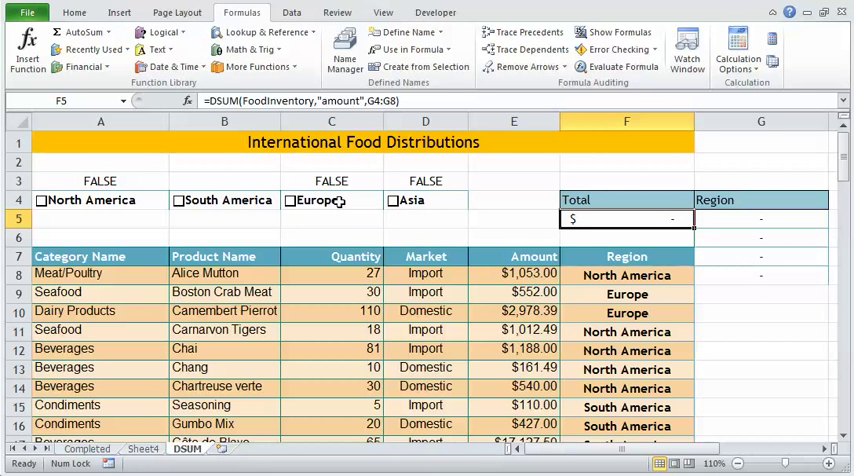
{"action": "left_click", "coordinate": [290, 200]}
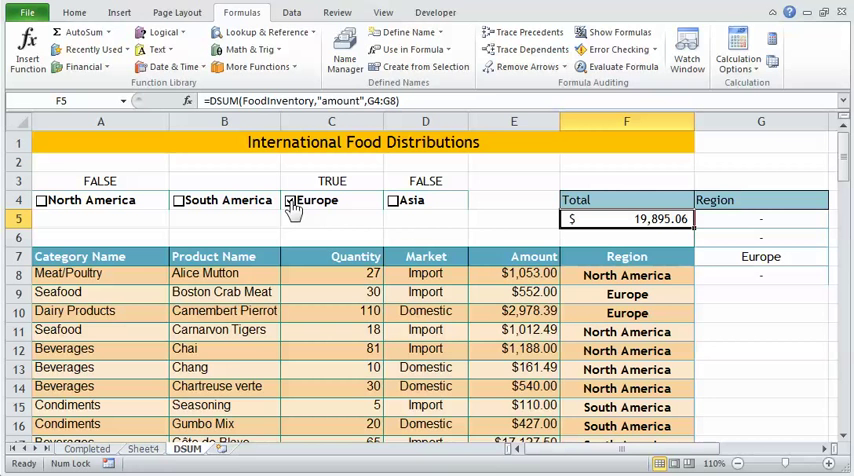
{"action": "left_click", "coordinate": [393, 200]}
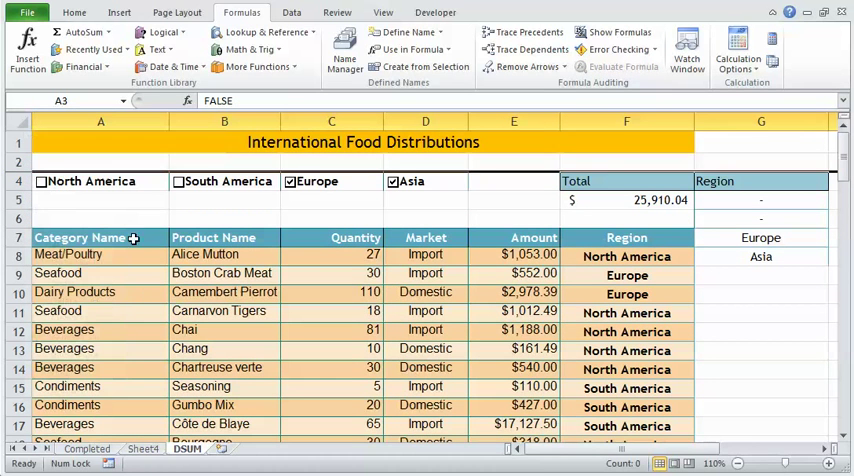
Hide the Region criteria column G, leaving only checkboxes and Total visible
{"action": "left_click", "coordinate": [331, 199]}
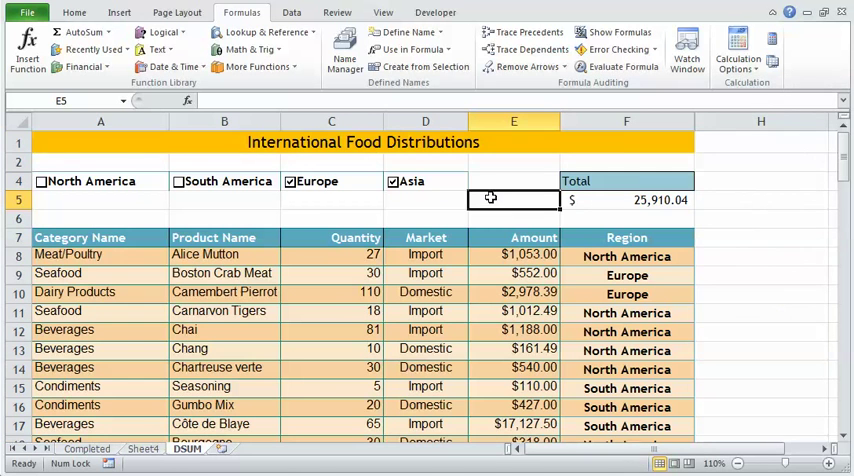
Tick South and North America, untick Europe and Asia, giving a $79,244.58 Total
{"action": "left_click", "coordinate": [178, 181]}
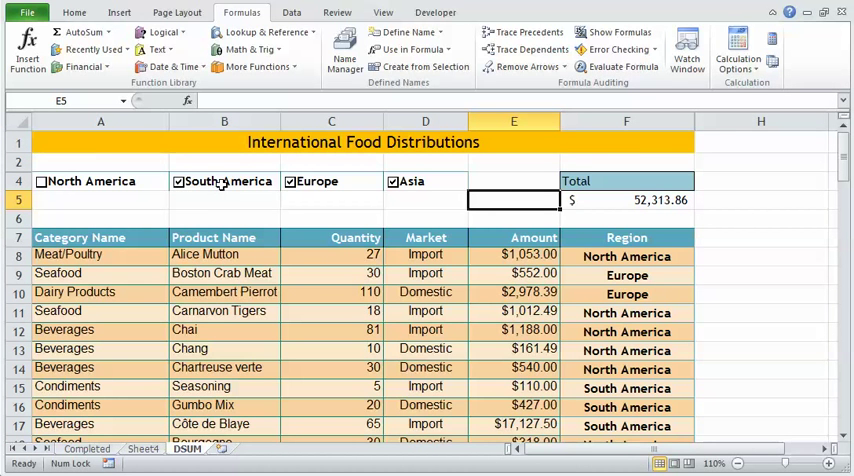
{"action": "left_click", "coordinate": [291, 181]}
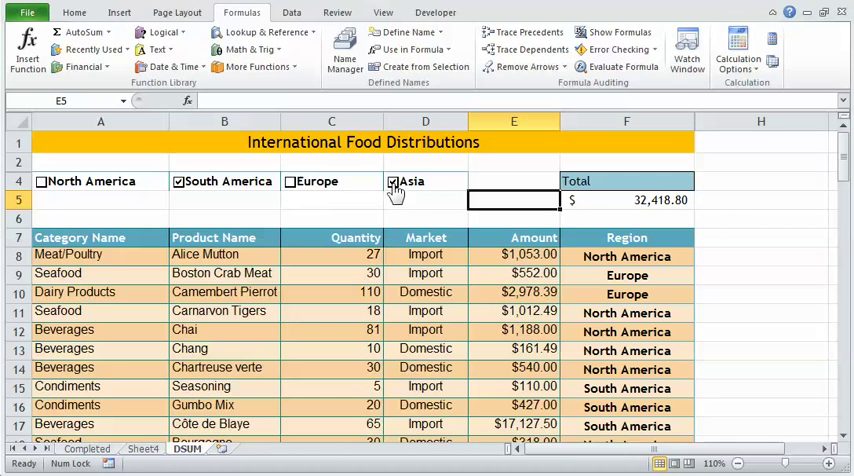
{"action": "left_click", "coordinate": [393, 181]}
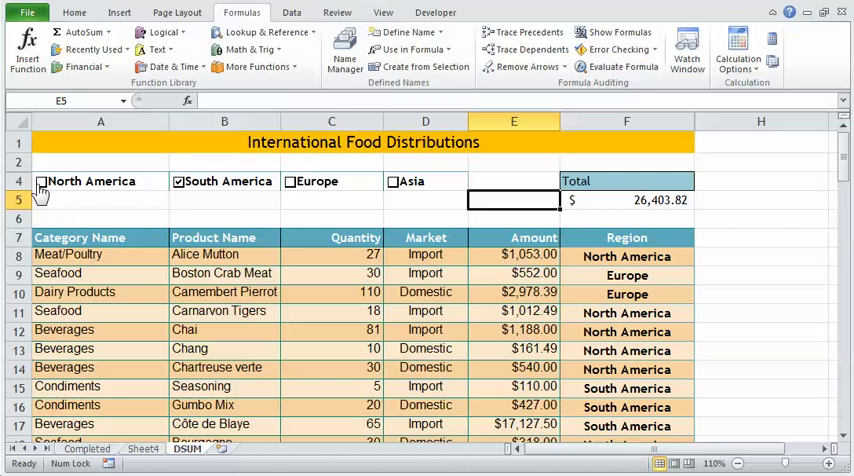
{"action": "left_click", "coordinate": [42, 181]}
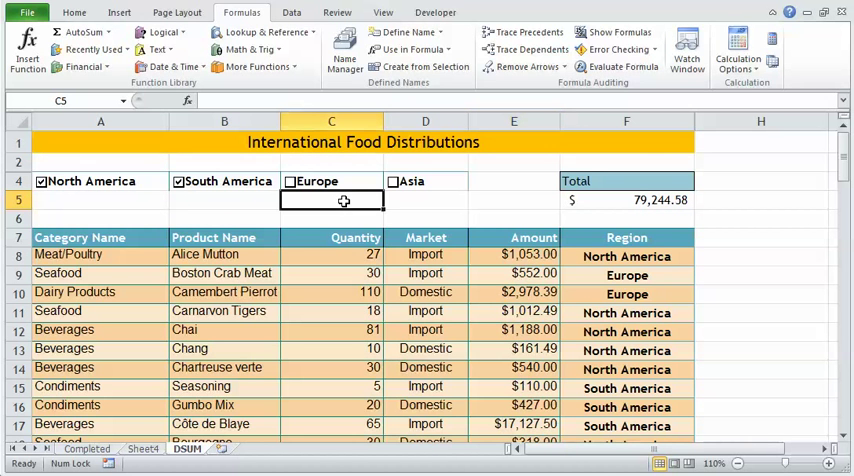